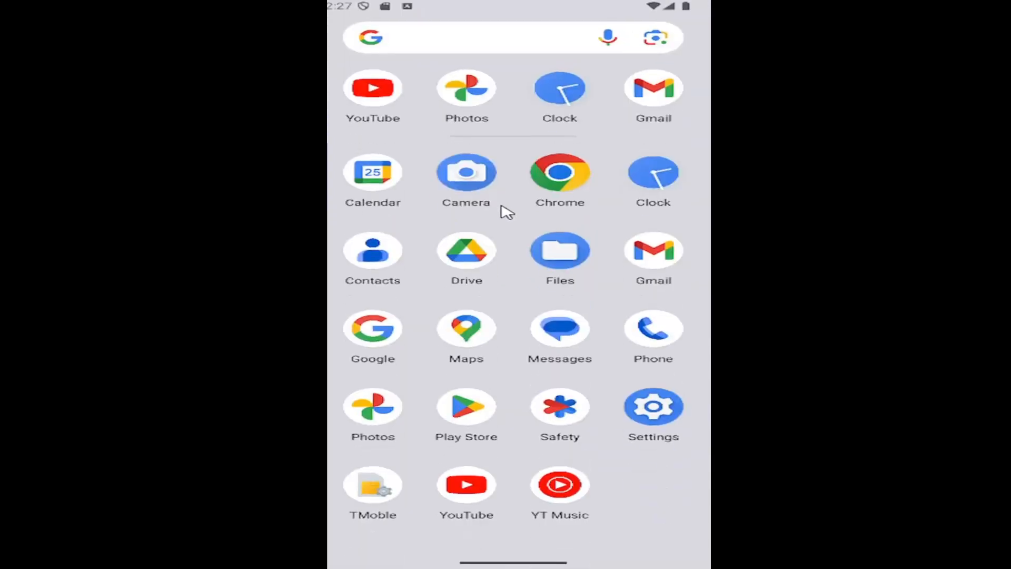
mouse_move(658, 419)
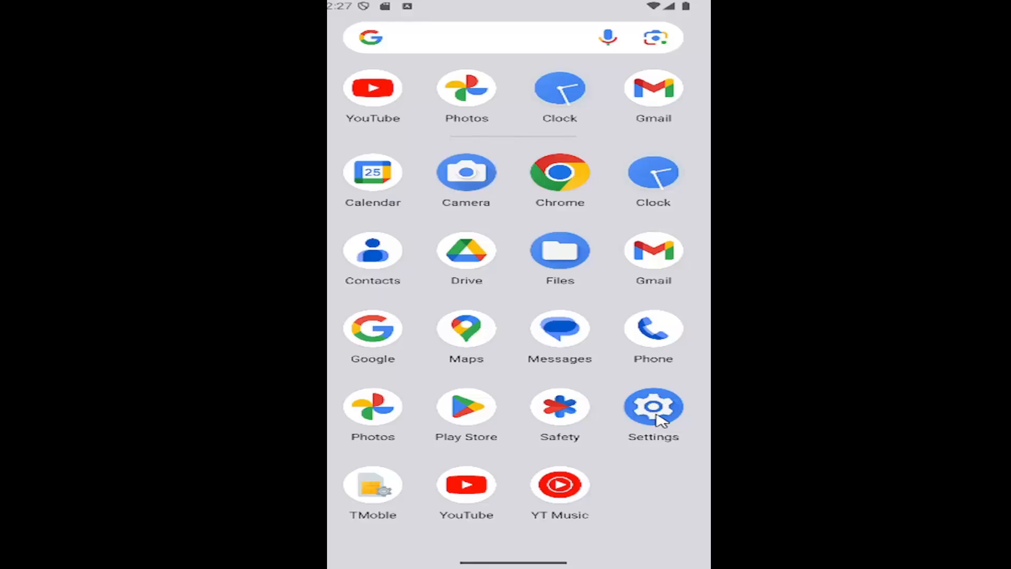
- Launch the Settings app from the launcher's app drawer
click(653, 406)
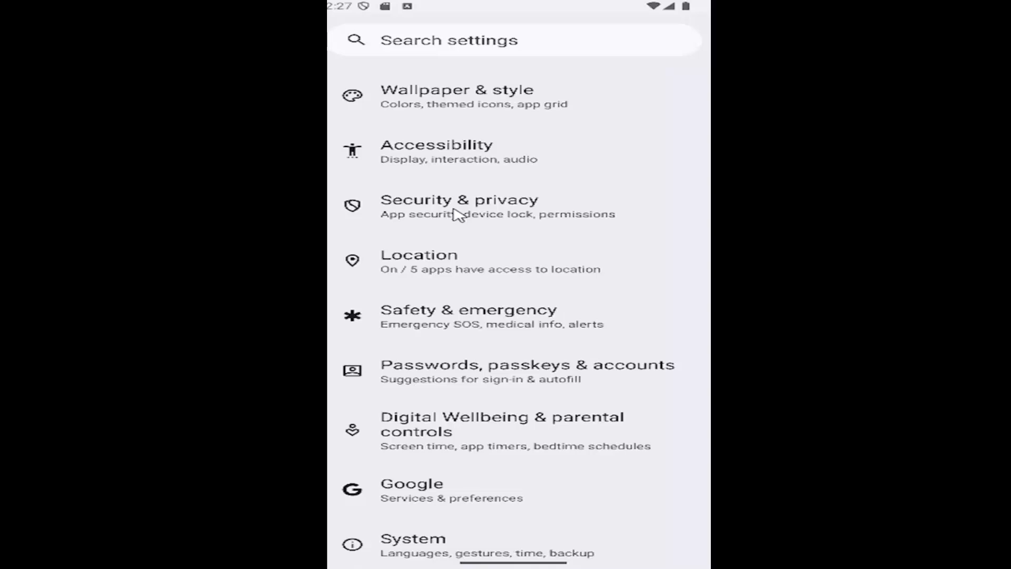
- Navigate into System and then its Keyboard settings
scroll(down, 3)
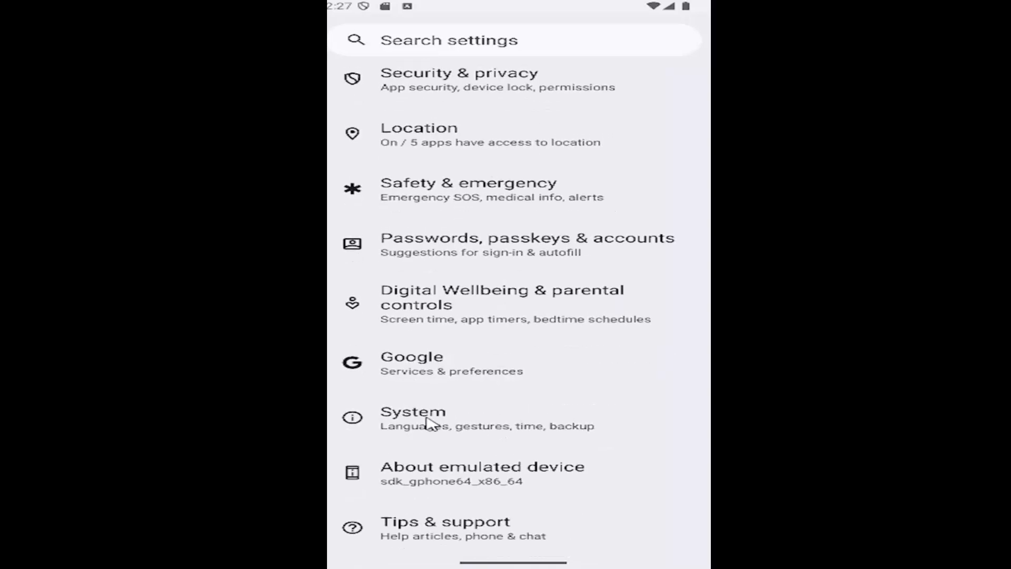
click(413, 418)
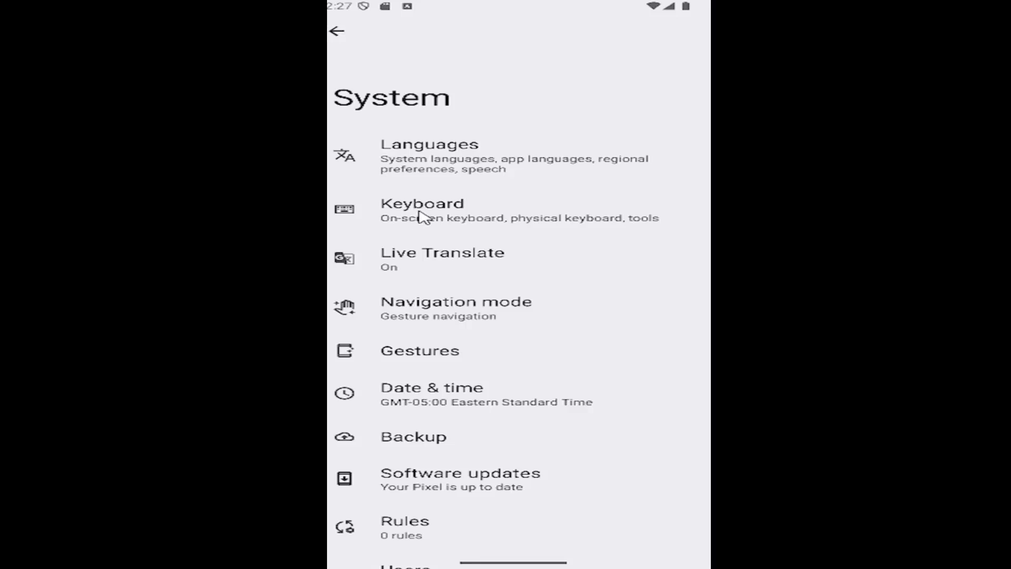
click(422, 203)
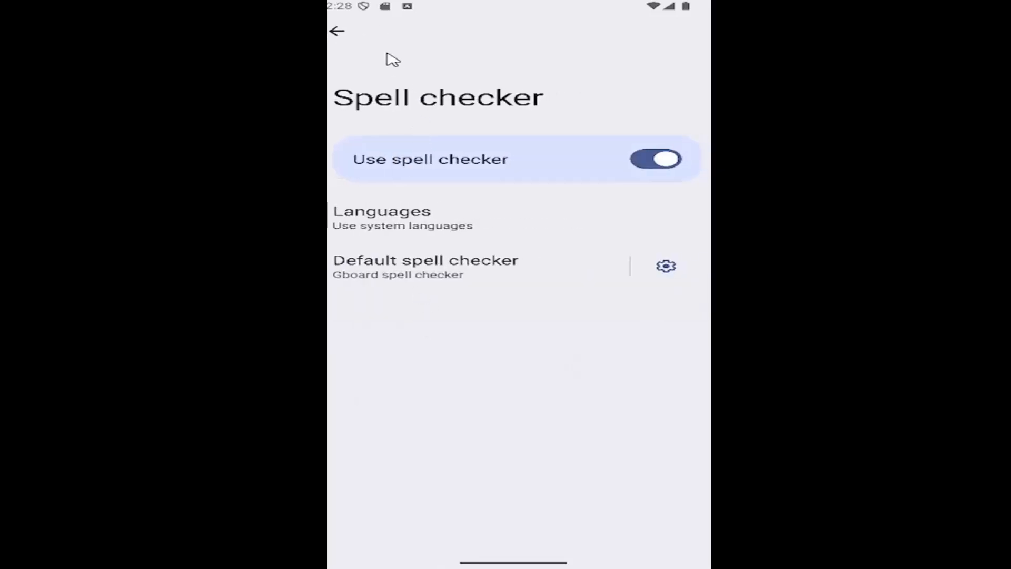
mouse_move(529, 169)
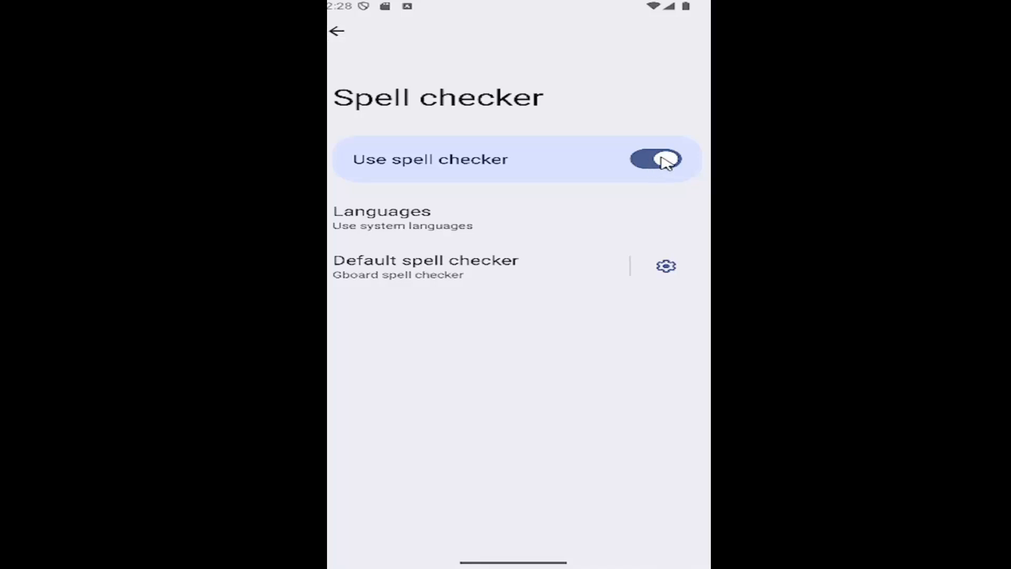
- Switch 'Use spell checker' off, greying out its language option
click(654, 159)
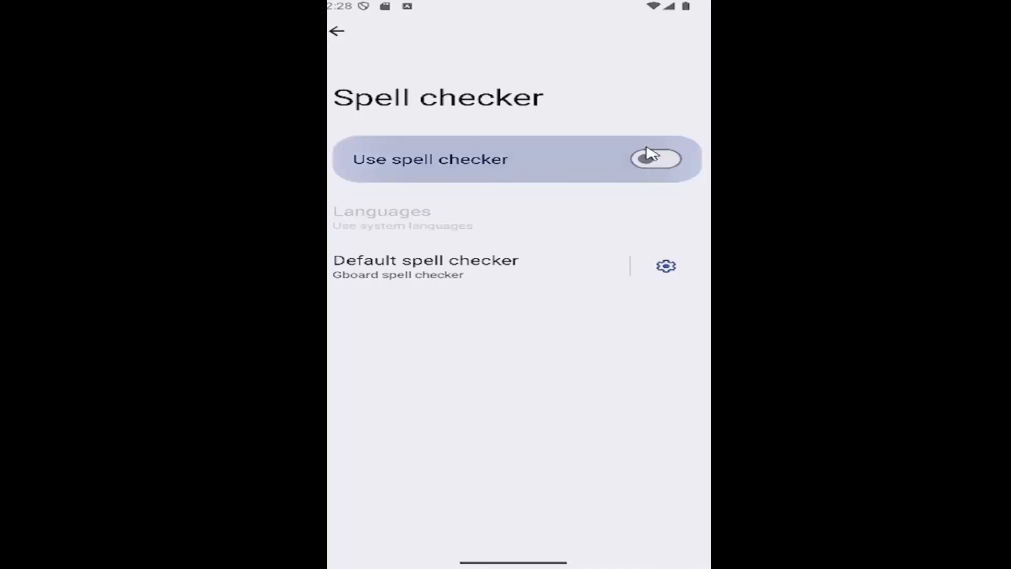
- Toggle 'Use spell checker' until it is switched back on
click(655, 159)
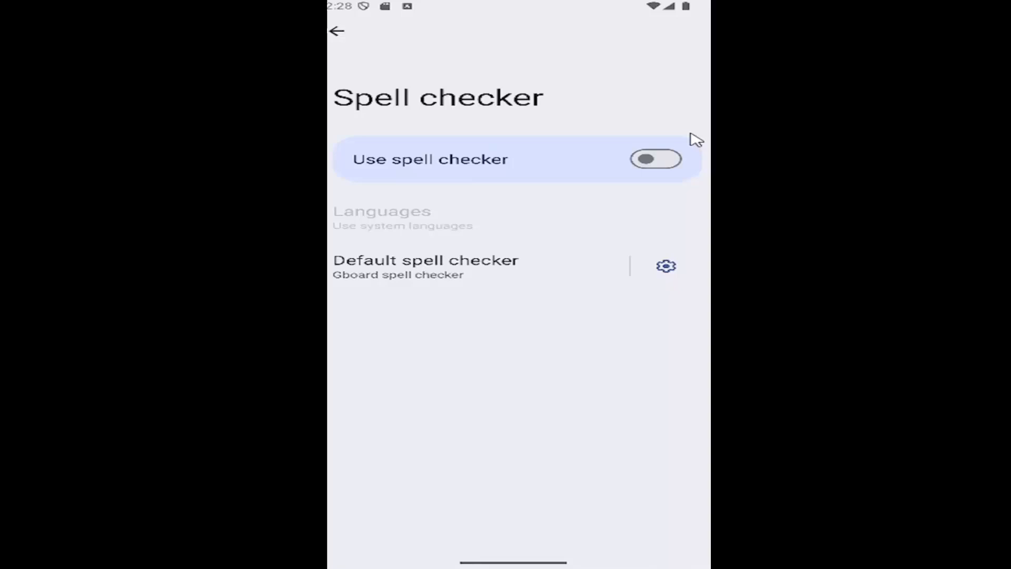
click(655, 159)
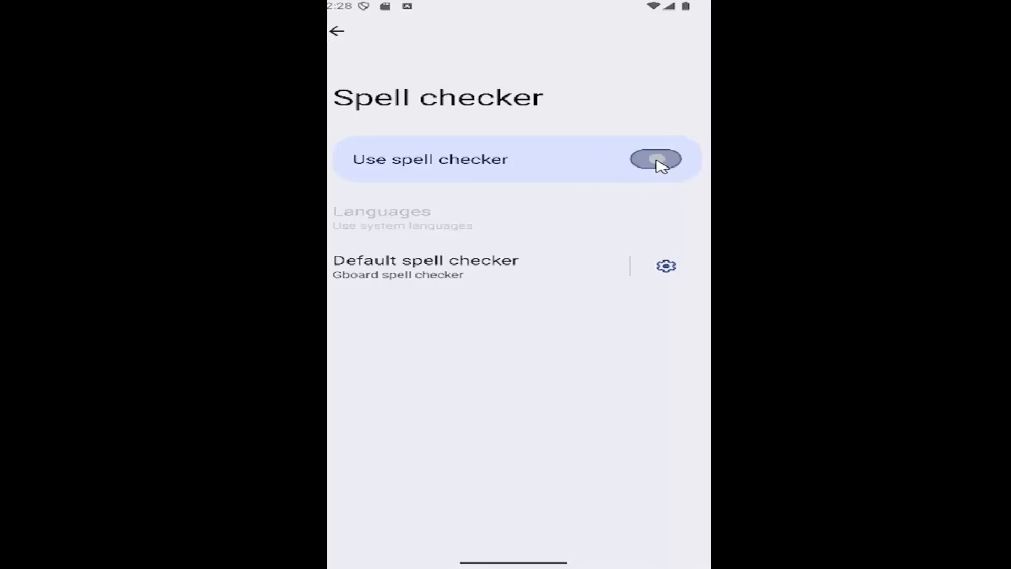
click(655, 159)
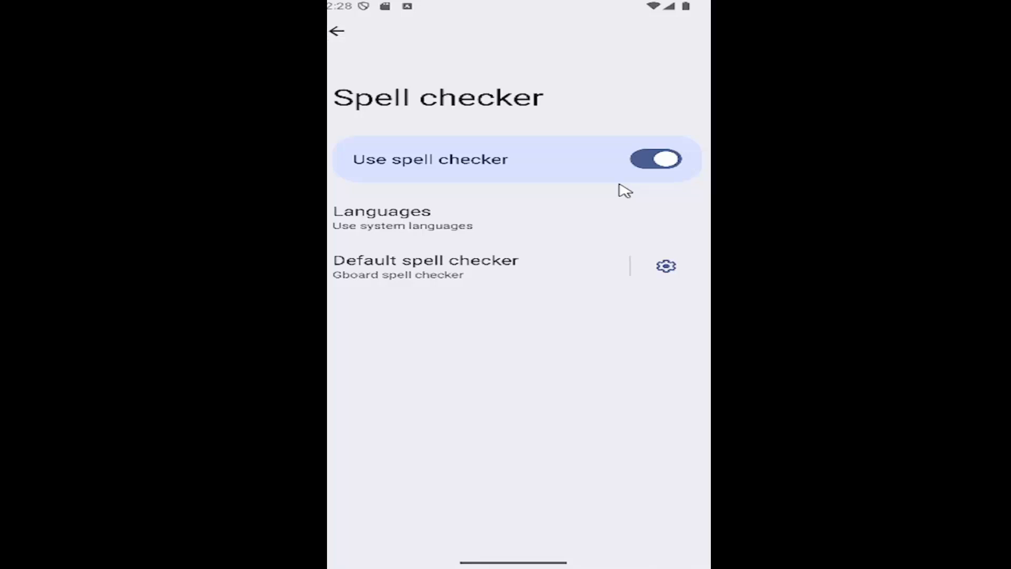
- Go back through Keyboard settings to the System settings page
click(336, 31)
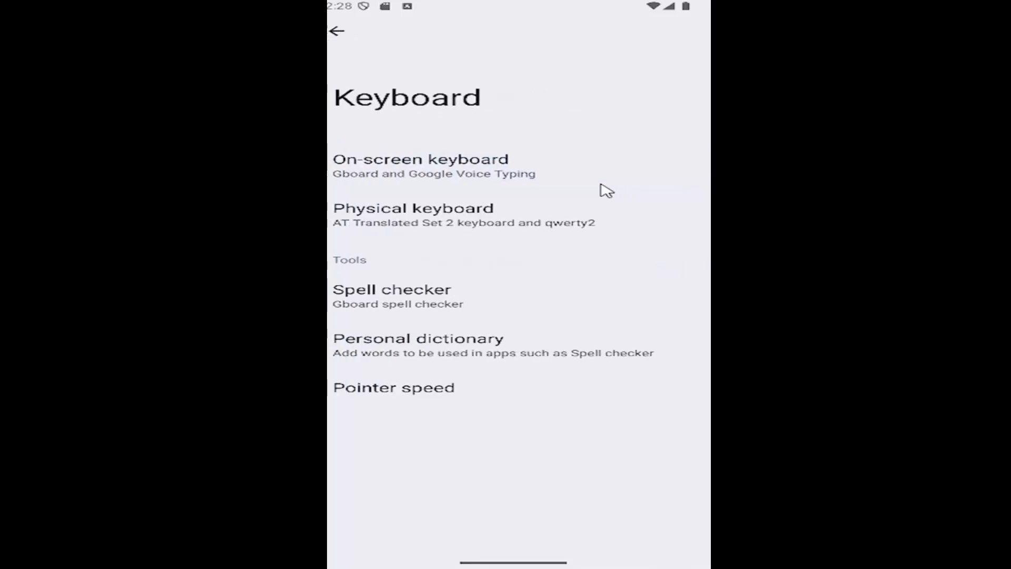
click(336, 31)
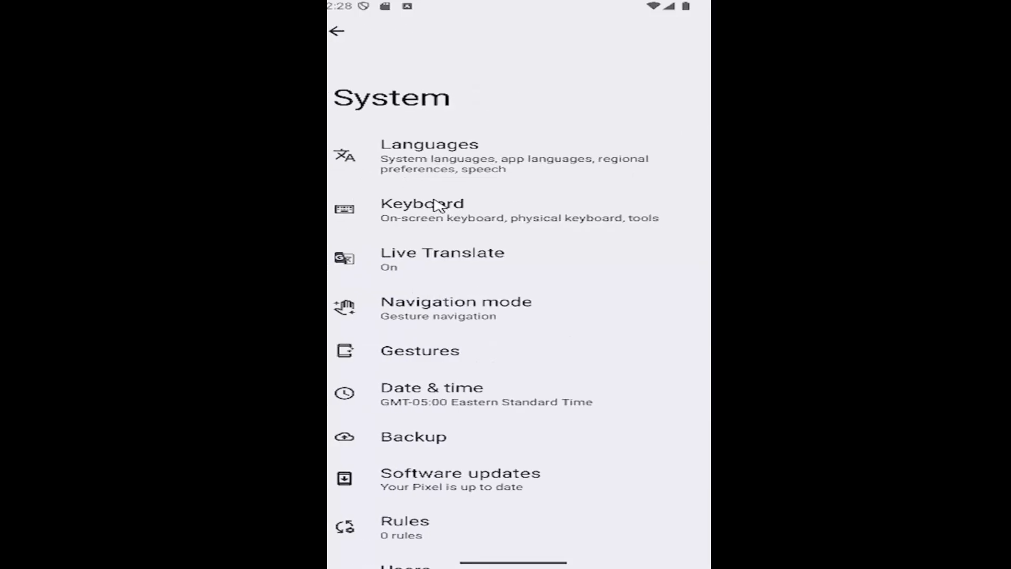